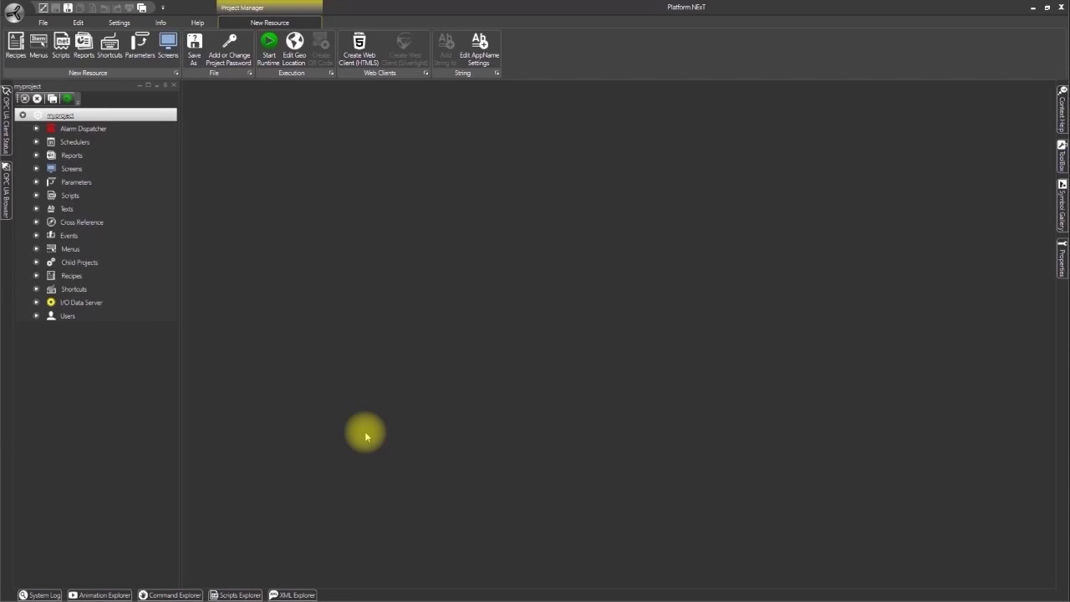
mouse_move(291, 288)
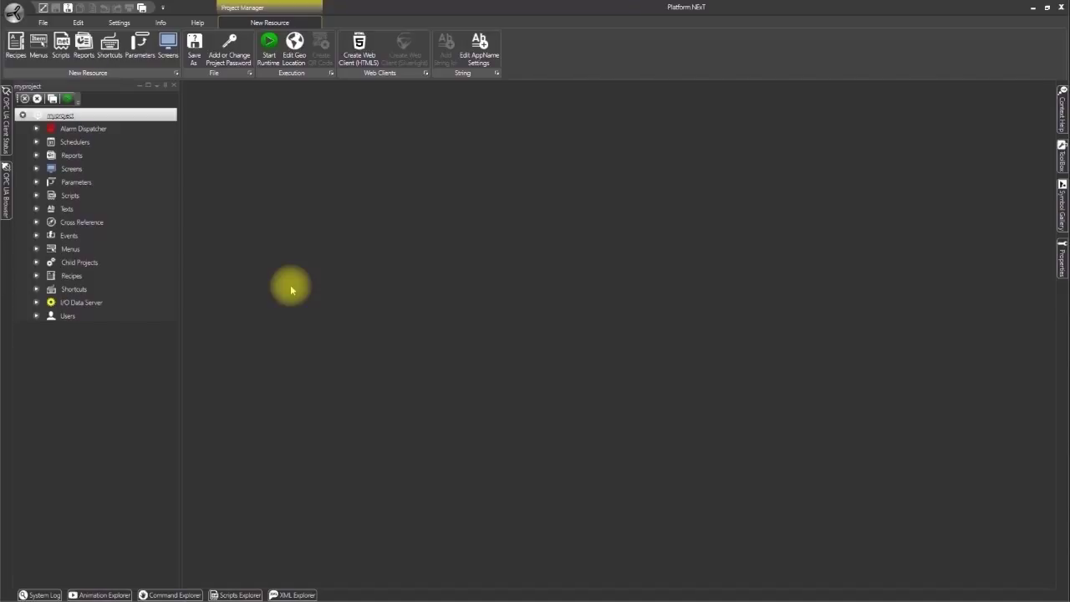
mouse_move(257, 267)
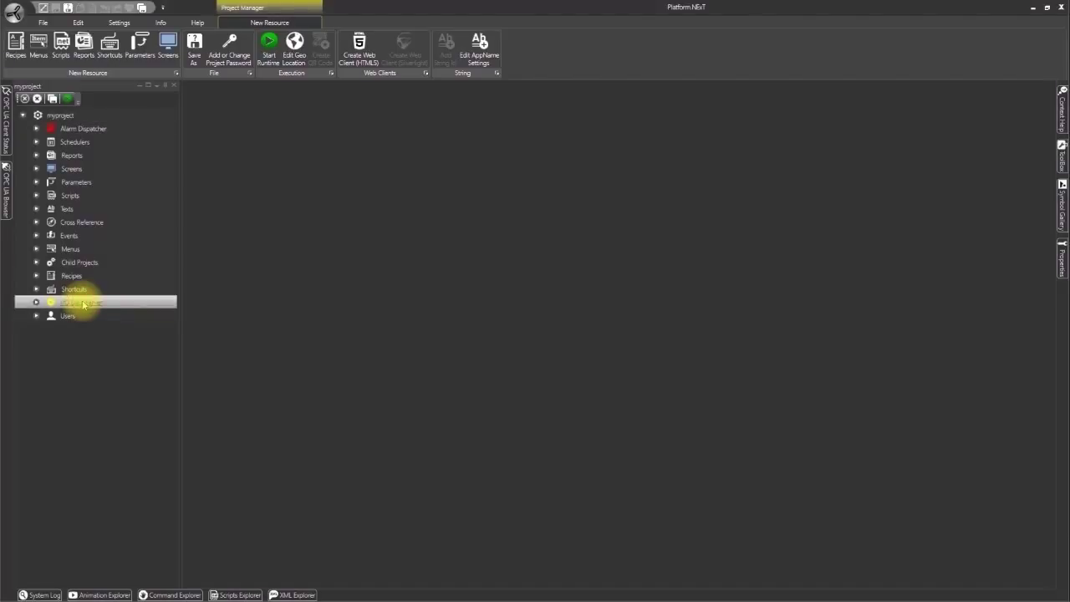
Expand I/O Data Server and open its Tags List (Address Space) editor
left_click(36, 302)
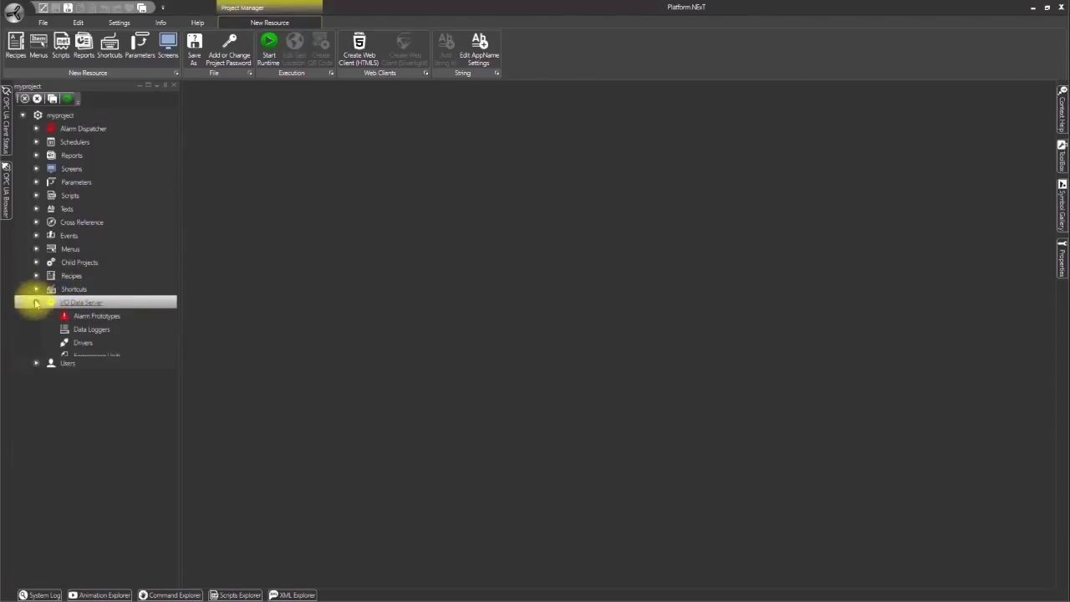
left_click(36, 302)
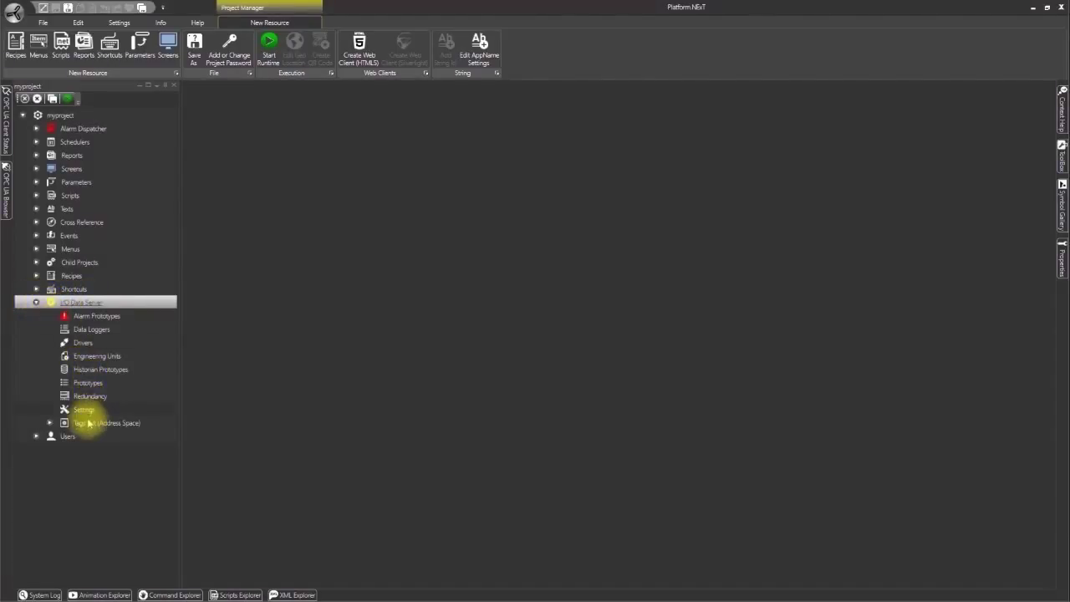
left_click(106, 423)
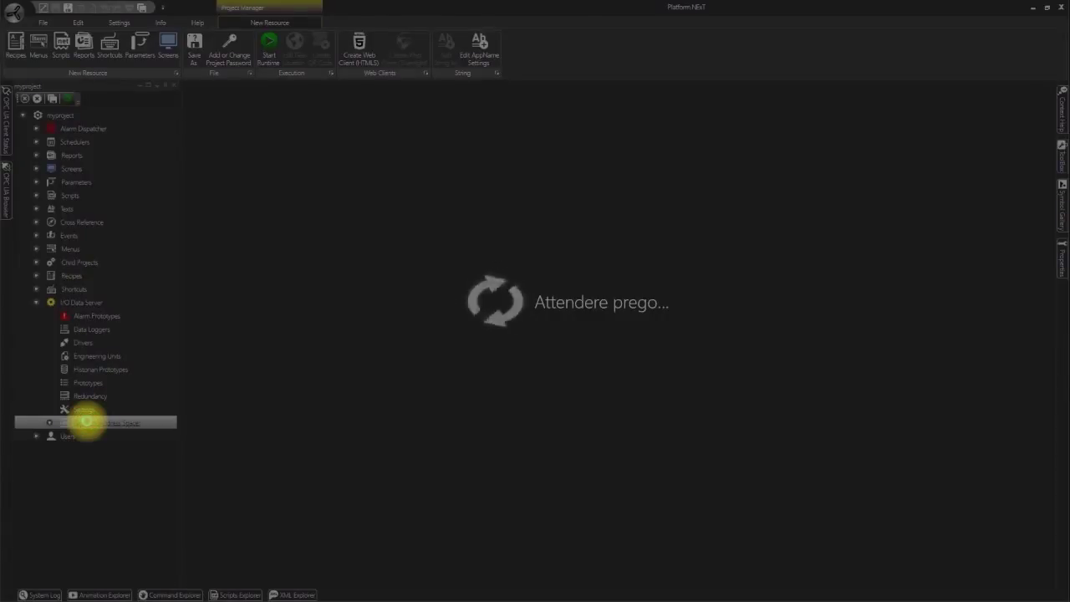
left_click(107, 422)
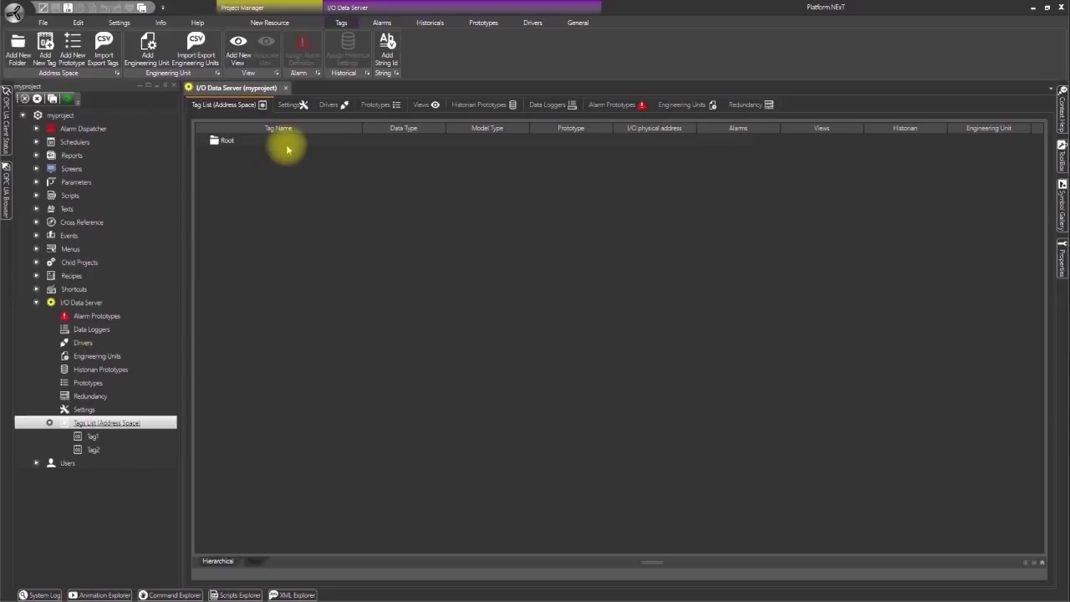
mouse_move(236, 100)
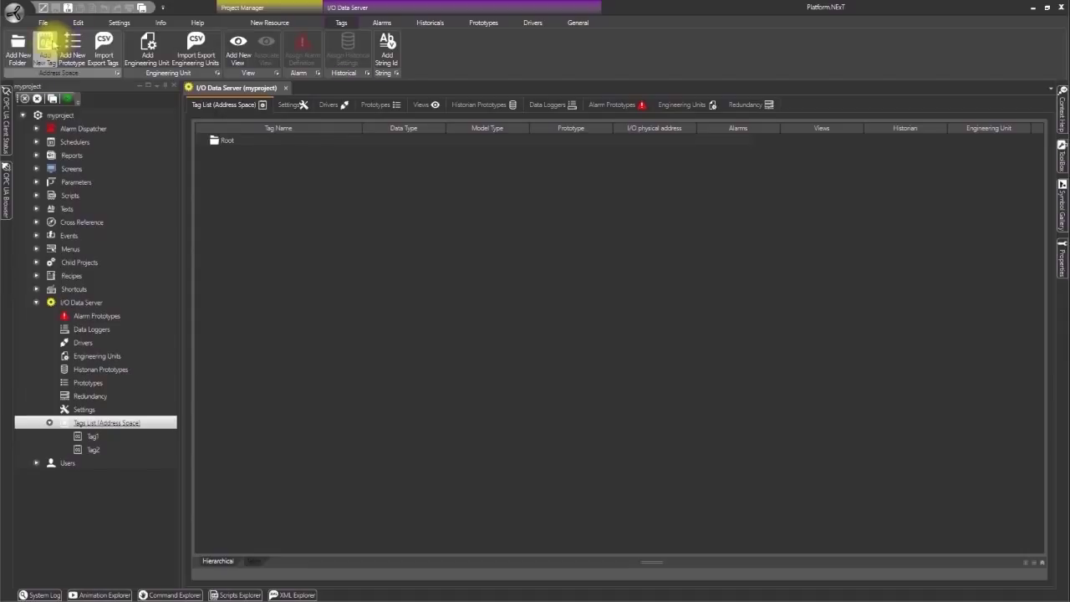
Add a new tag named Tag1 with description Mynewtag
left_click(45, 48)
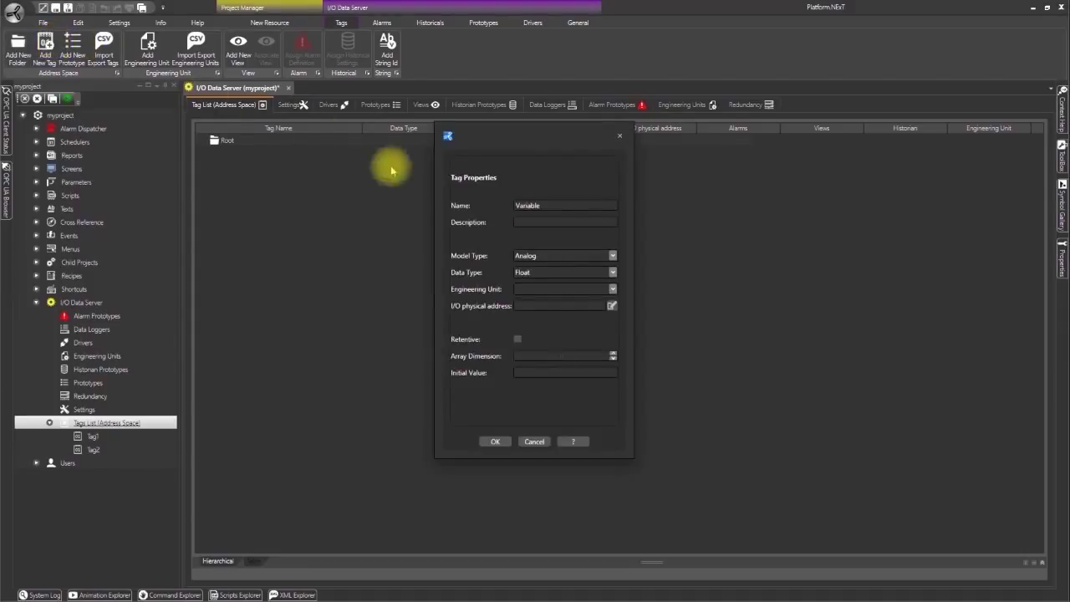
triple_click(565, 205)
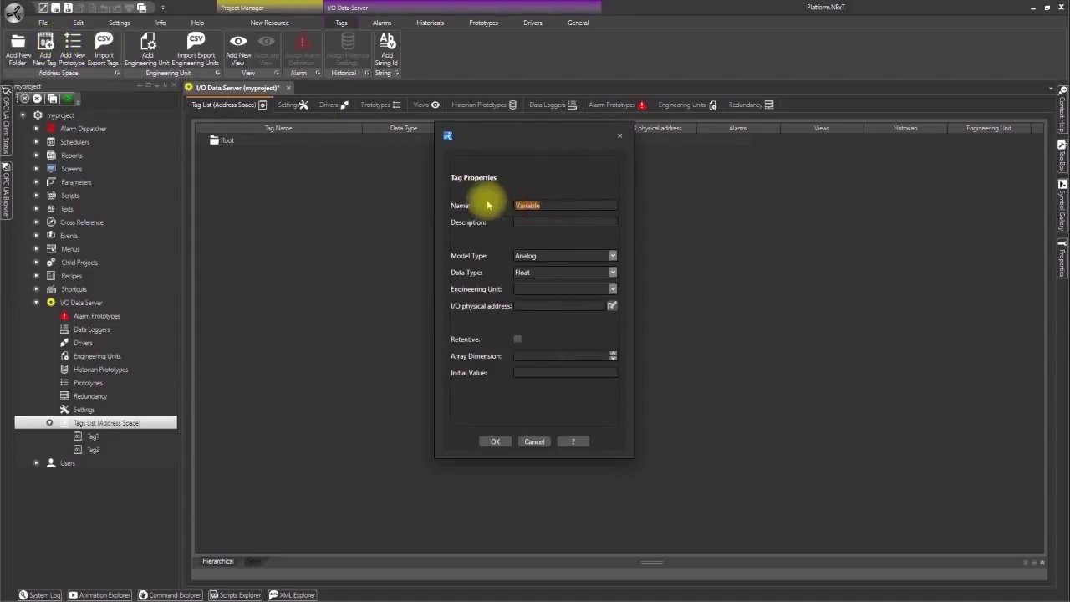
type("Tag")
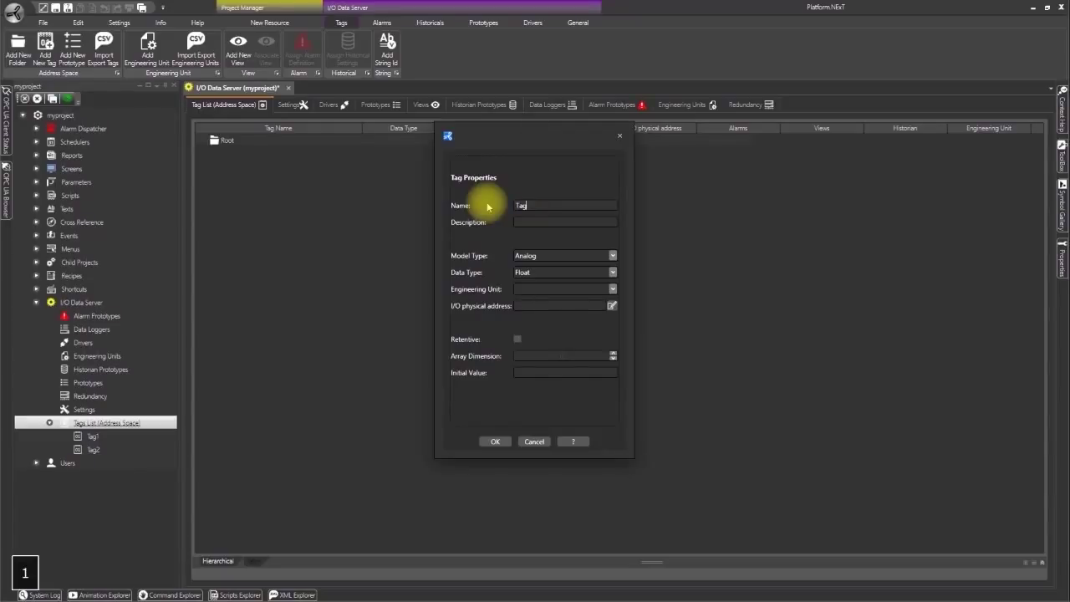
type("1")
left_click(565, 221)
type("Myne")
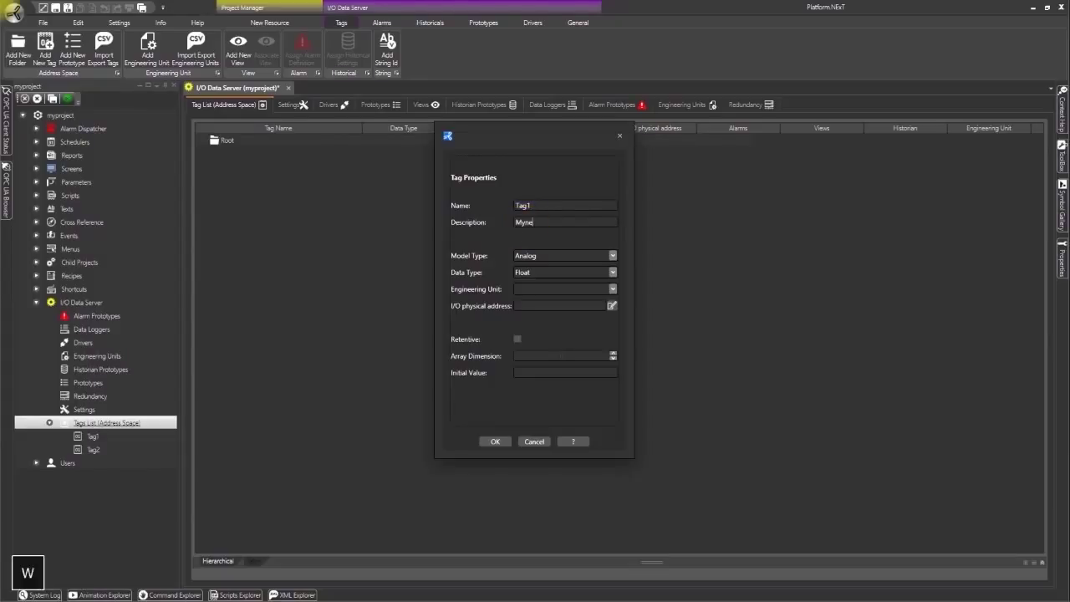
type("wtag")
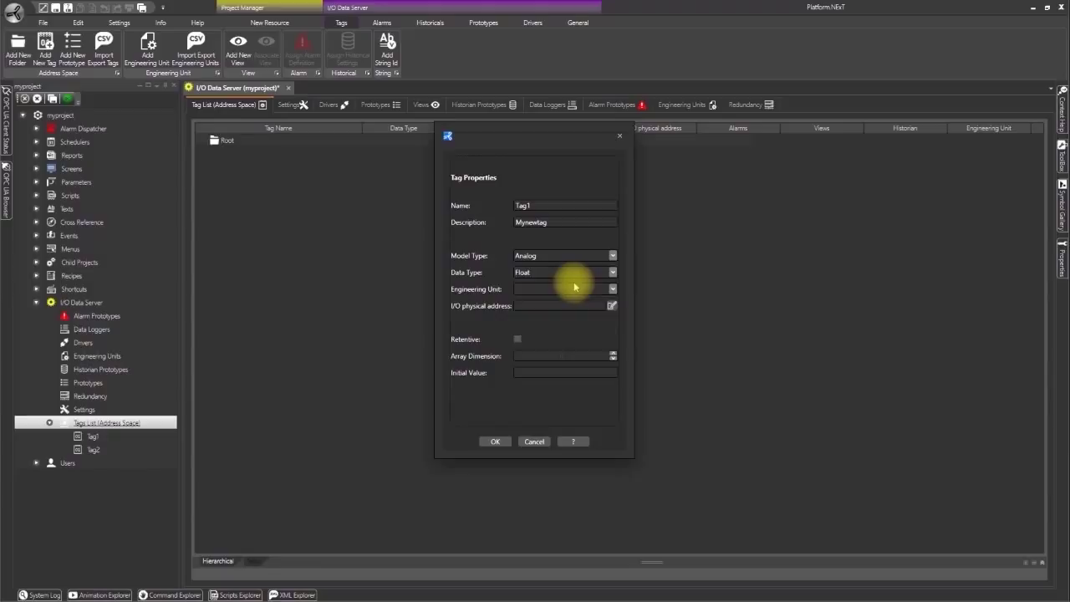
Set the tag's model type to Digital with enum strings On|Off
left_click(565, 255)
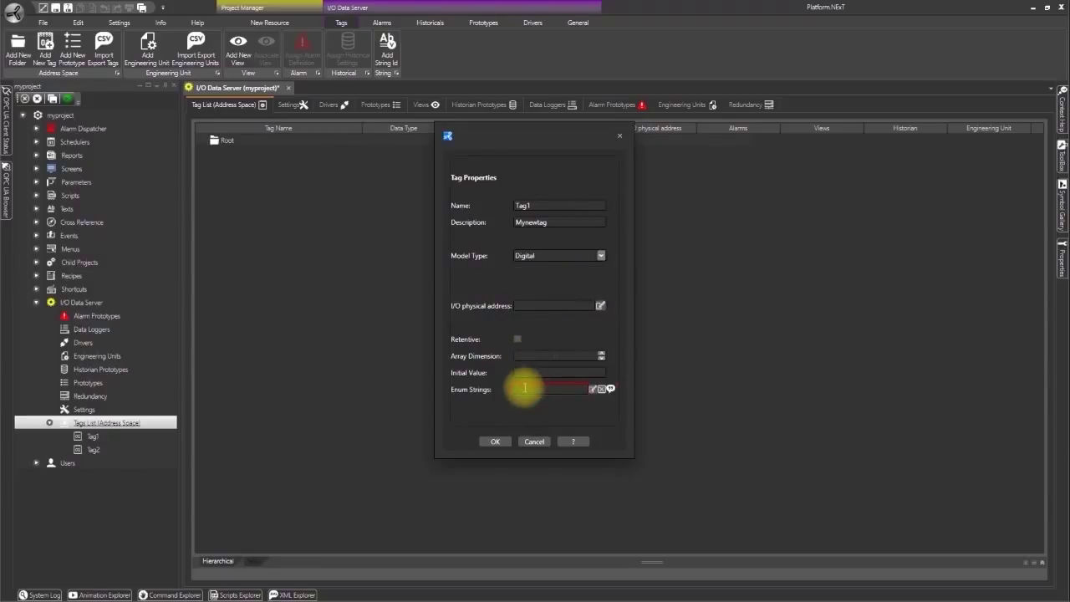
type("On")
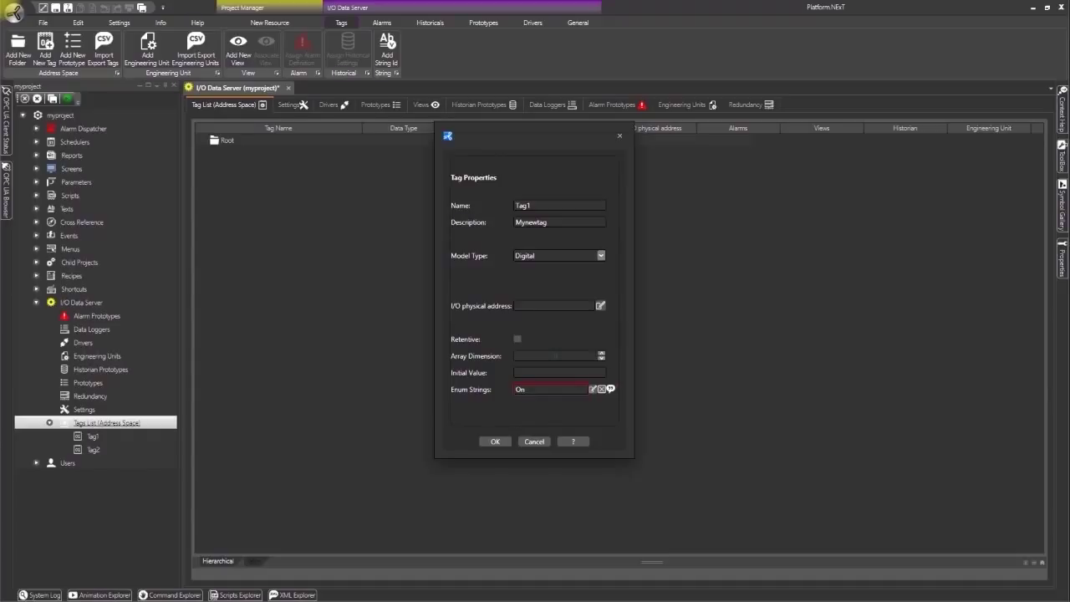
type("|Off")
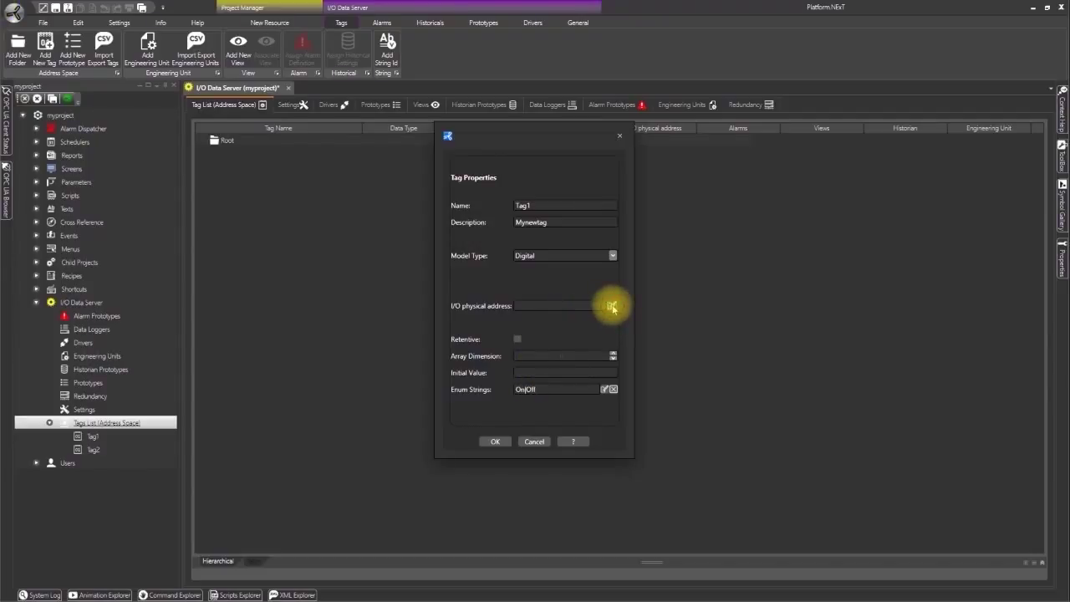
left_click(611, 305)
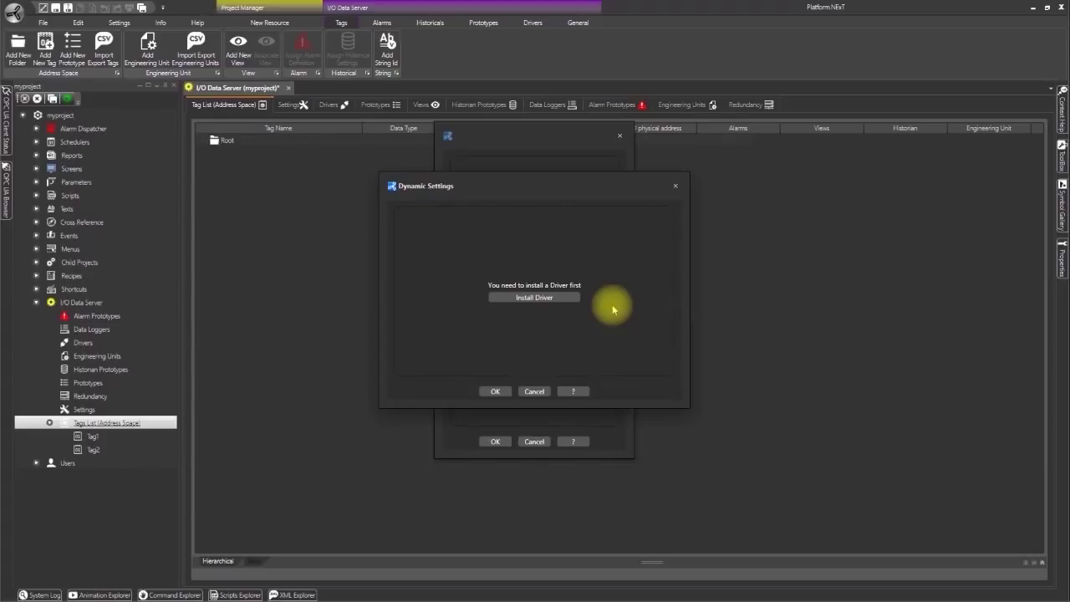
mouse_move(534, 391)
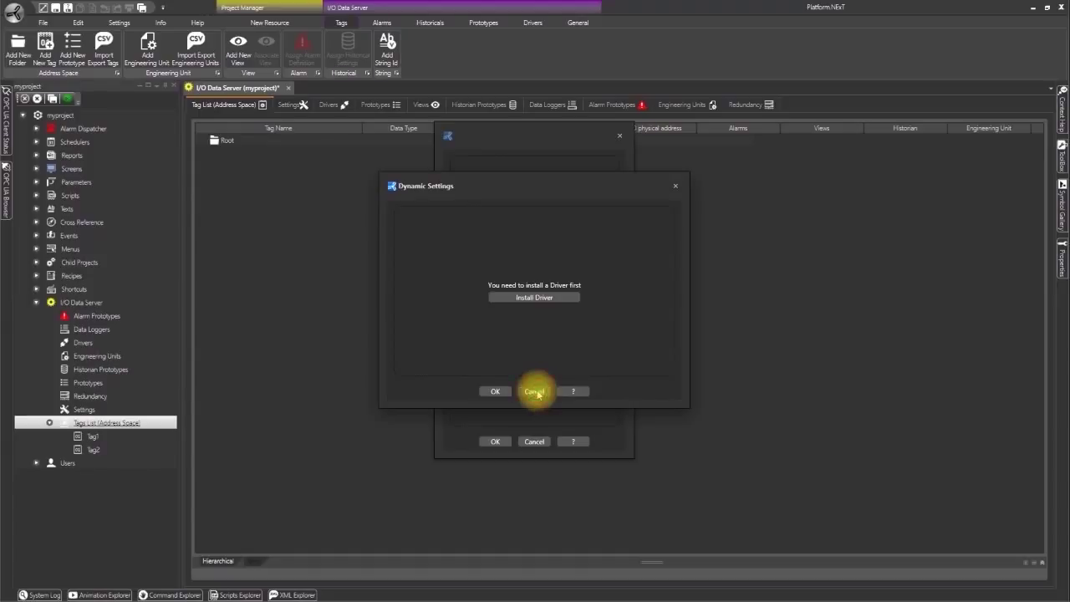
left_click(534, 391)
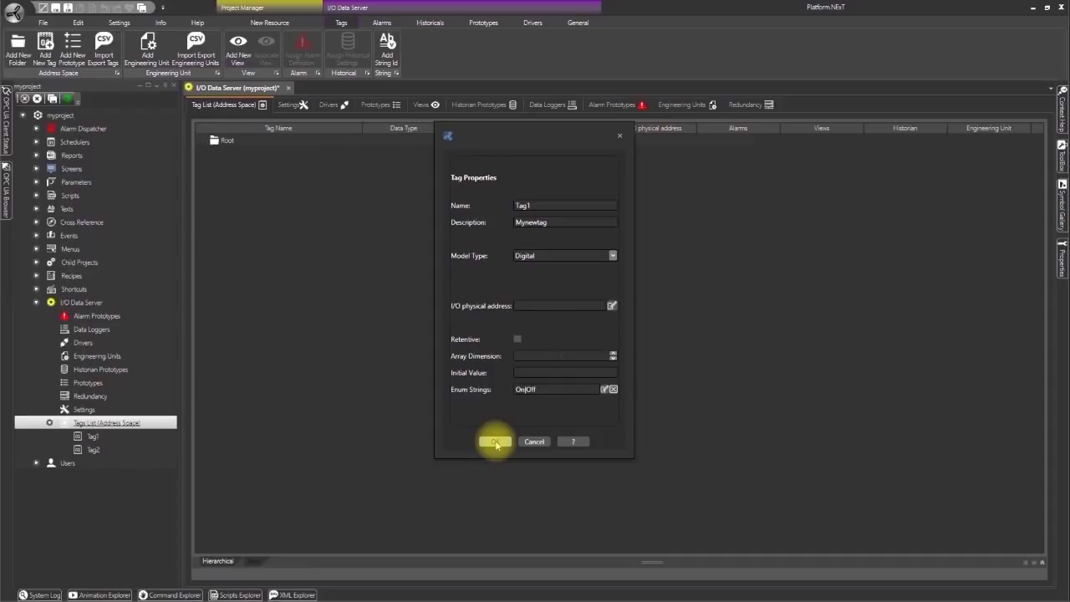
Confirm the Tag Properties dialog so Tag1 is created under Root
left_click(494, 442)
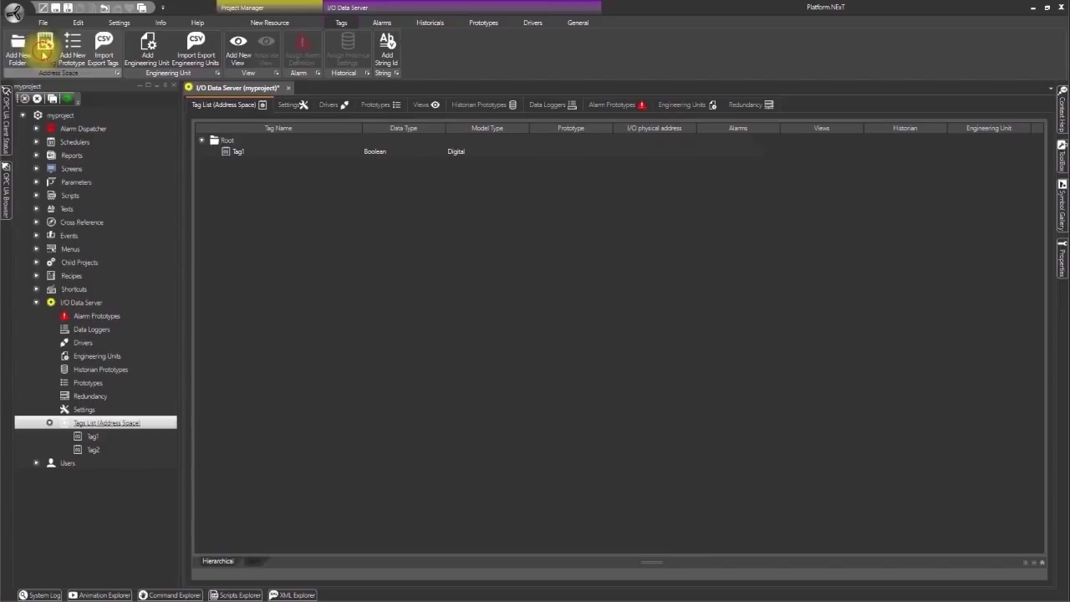
Create a second tag with Int32 data type and confirm it
left_click(45, 51)
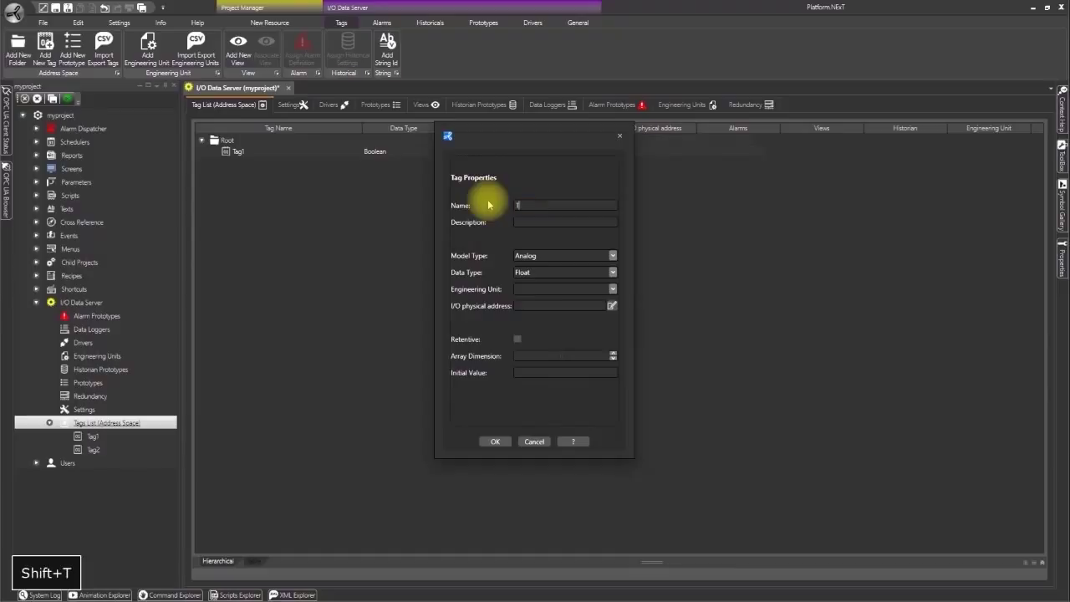
type("Tag3")
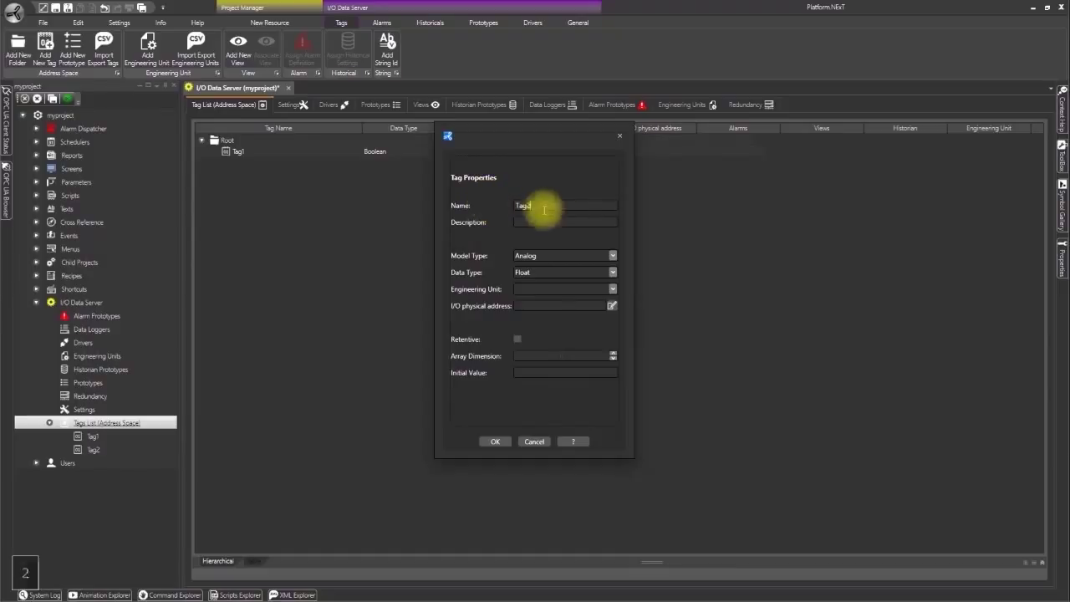
mouse_move(598, 255)
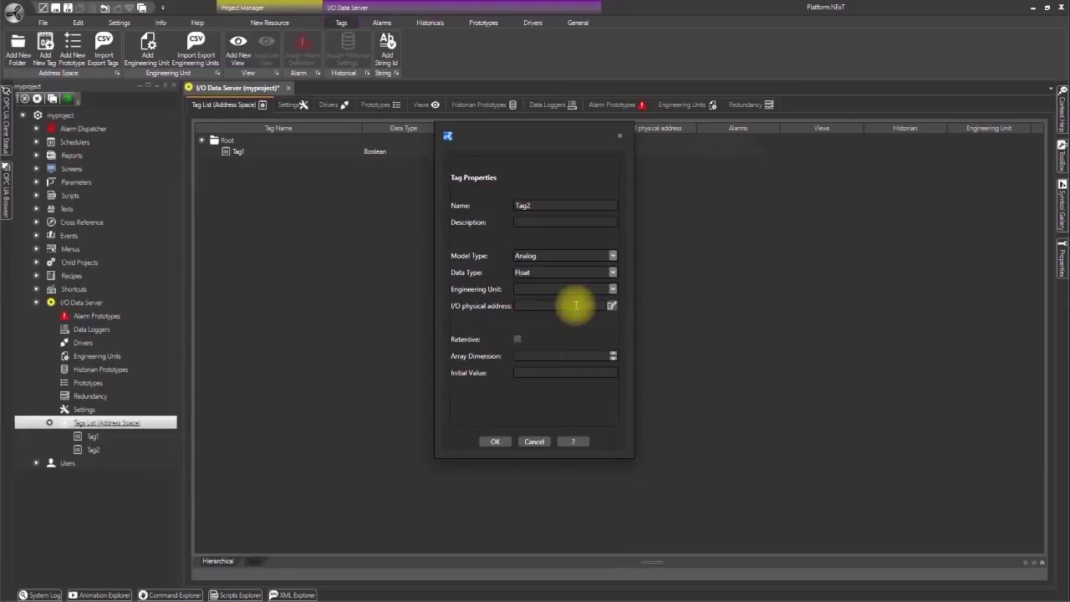
left_click(612, 272)
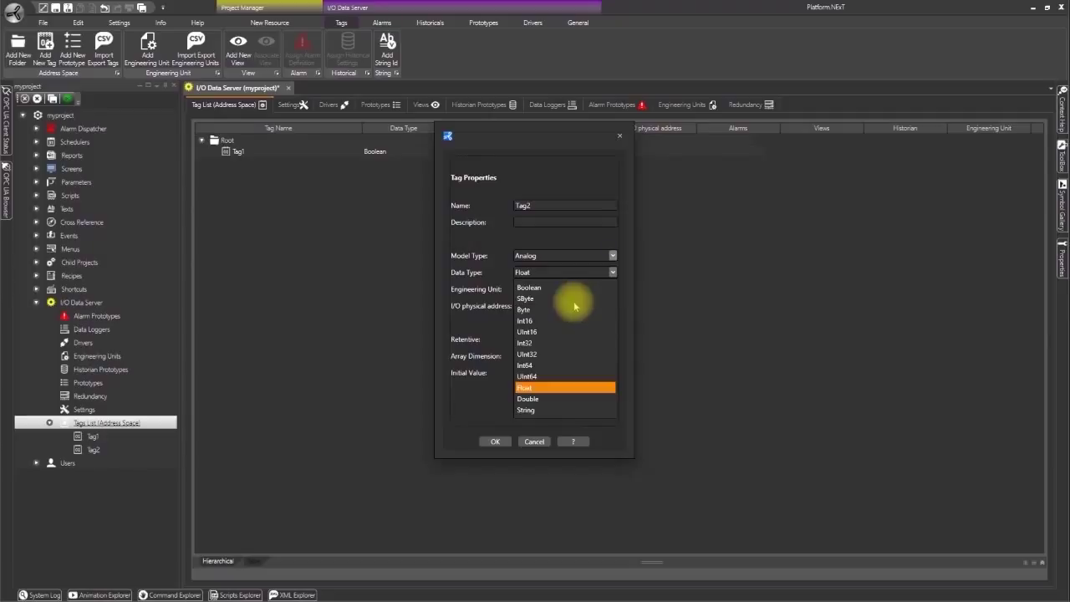
mouse_move(562, 320)
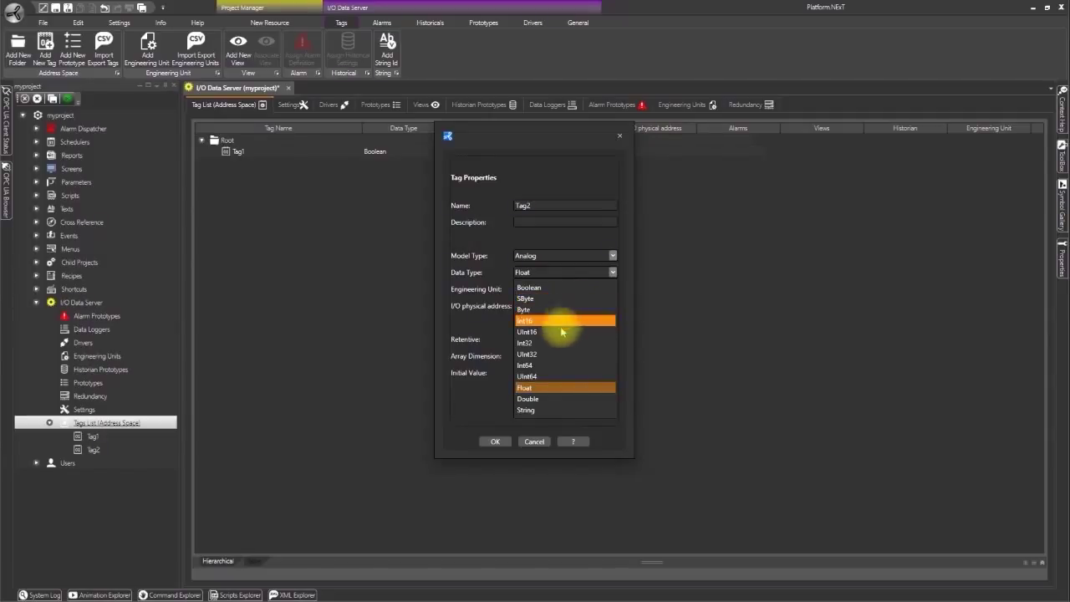
left_click(525, 343)
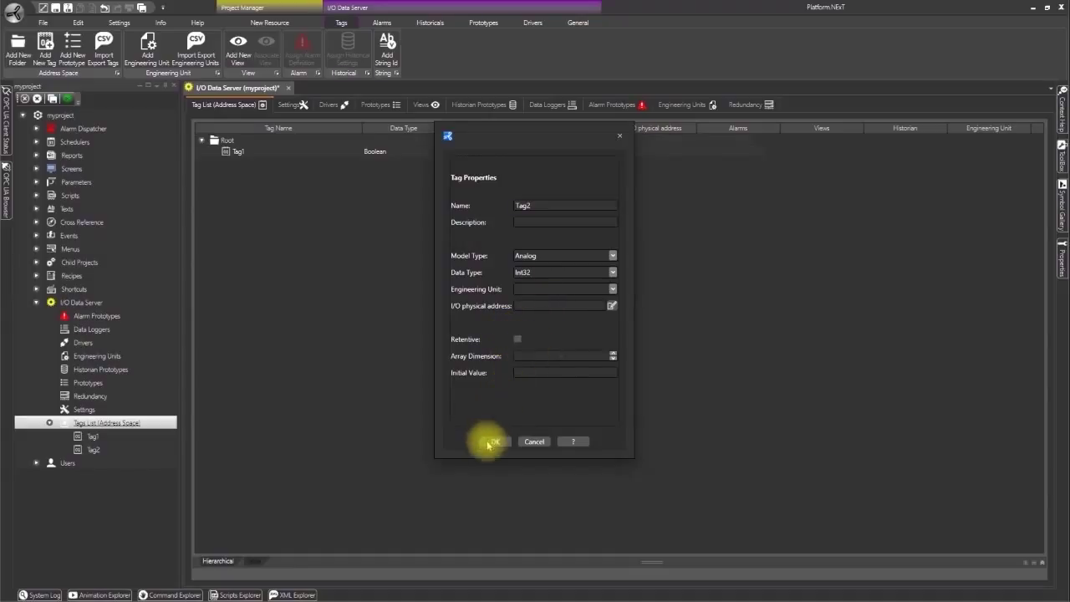
left_click(490, 442)
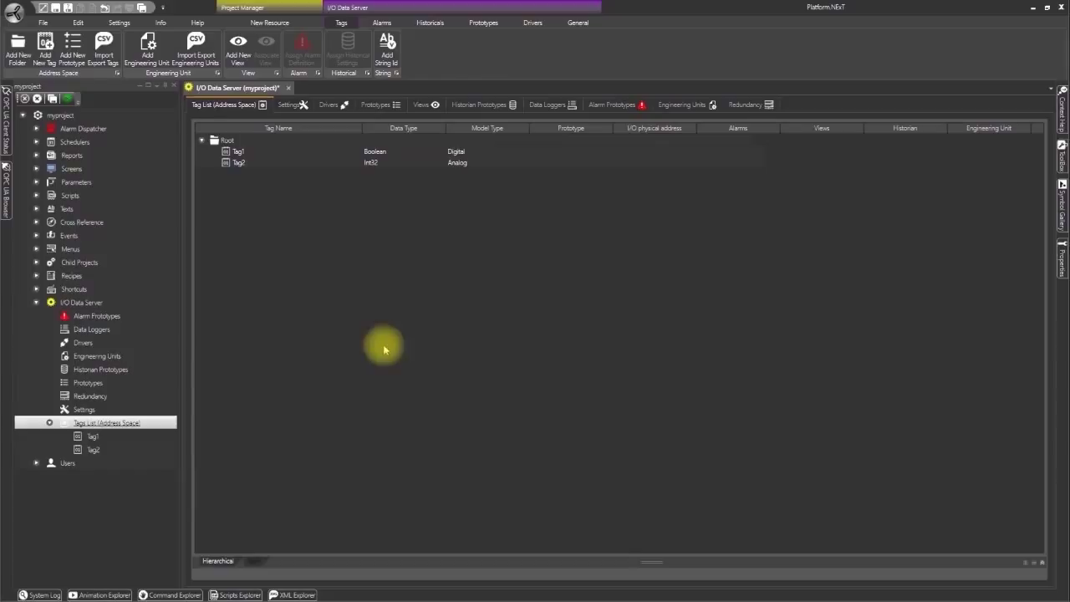
left_click(286, 151)
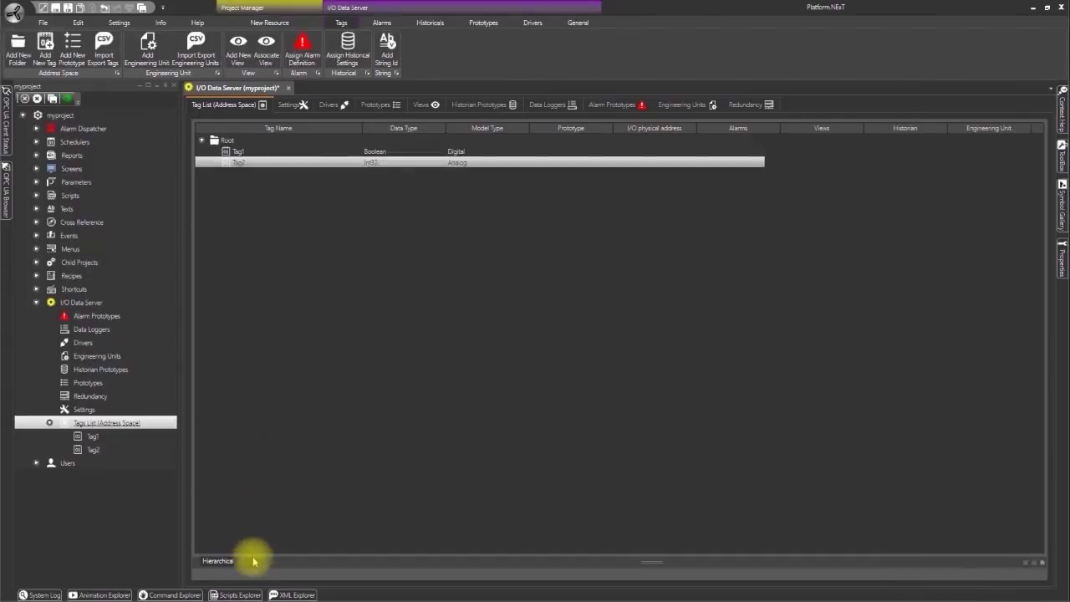
left_click(253, 561)
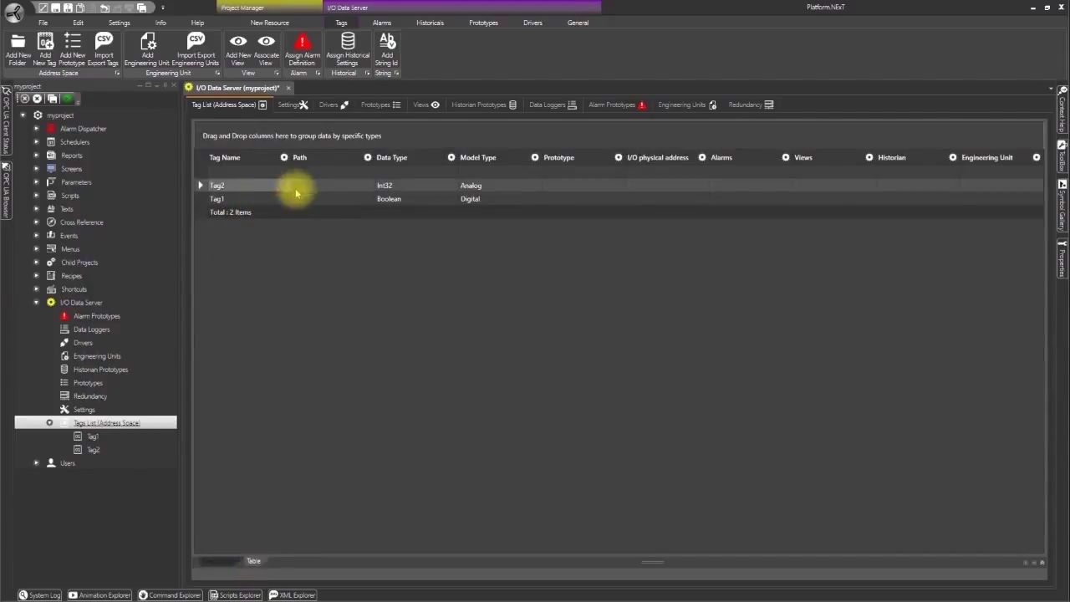
left_click(218, 560)
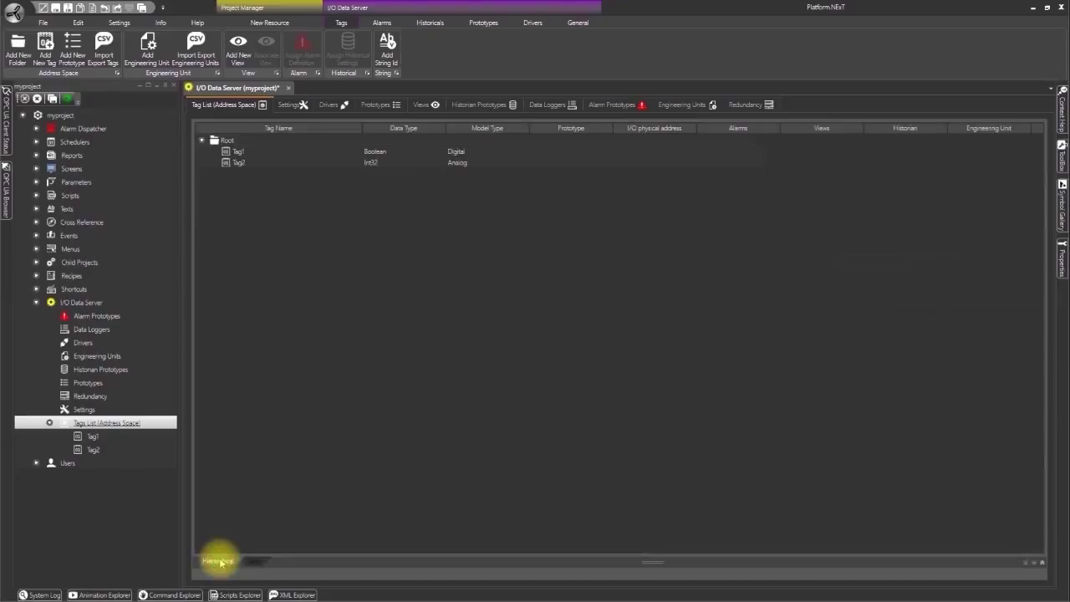
mouse_move(233, 250)
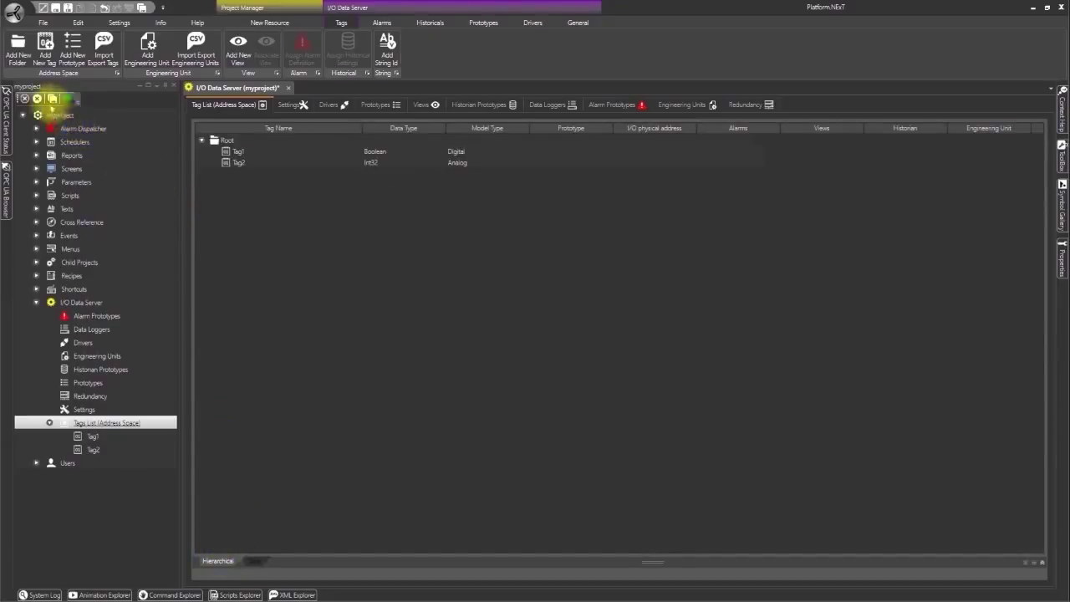
mouse_move(51, 98)
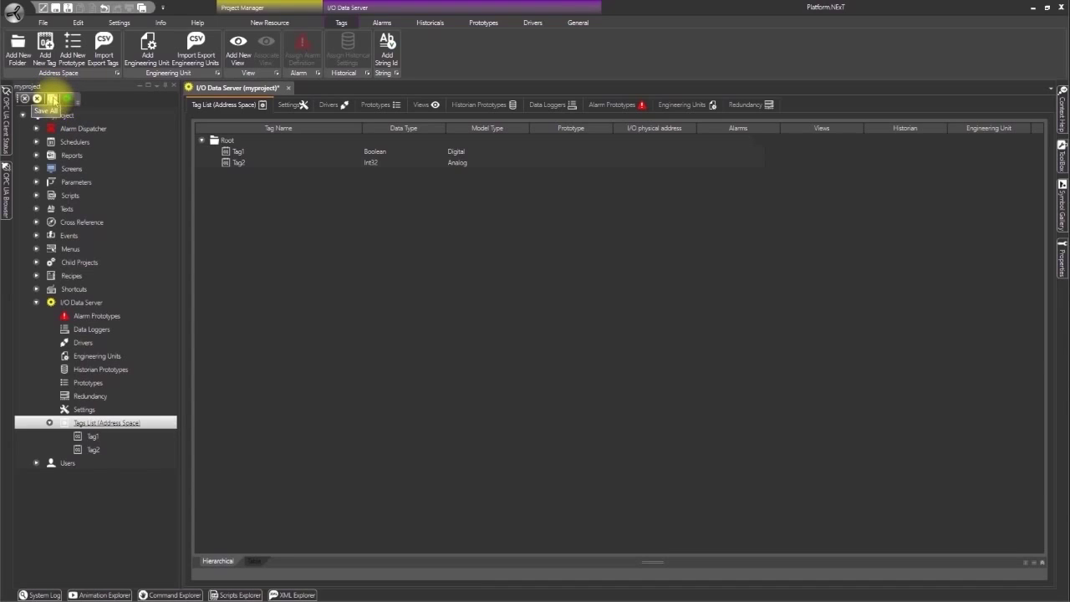